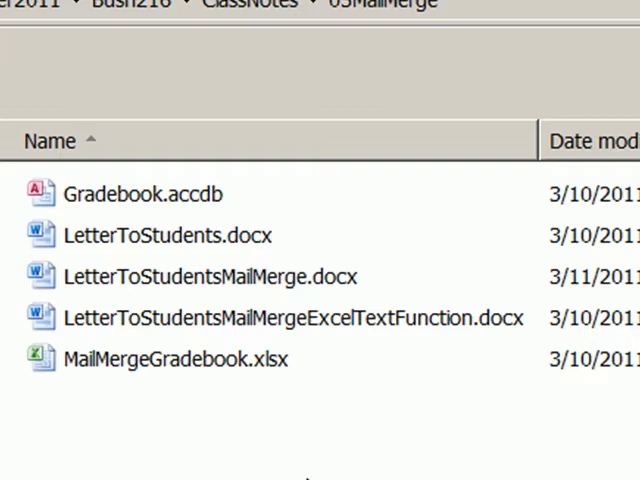
mouse_move(152, 375)
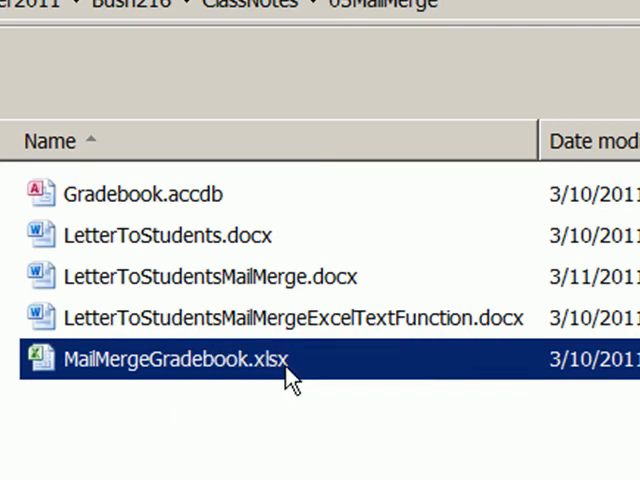
mouse_move(130, 378)
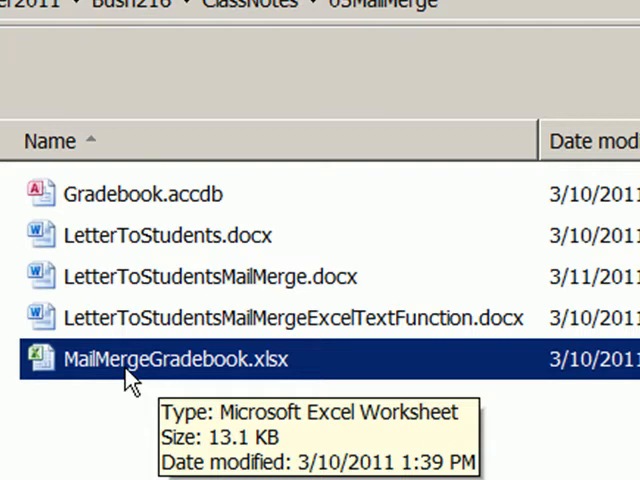
mouse_move(145, 218)
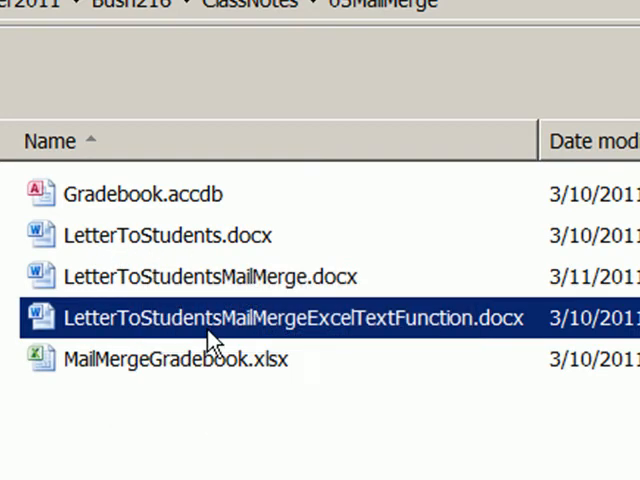
mouse_move(445, 340)
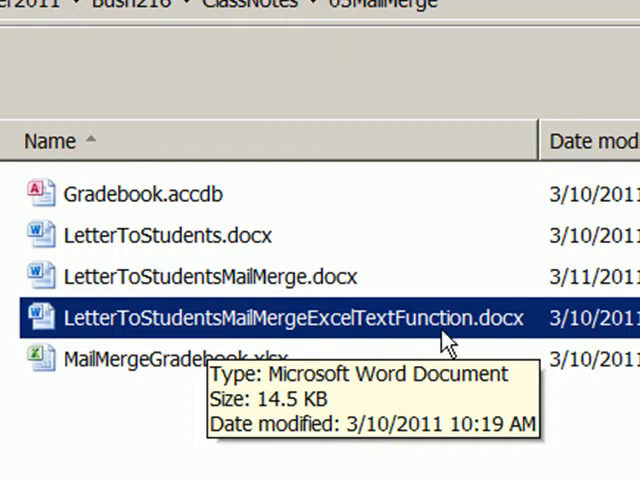
mouse_move(375, 343)
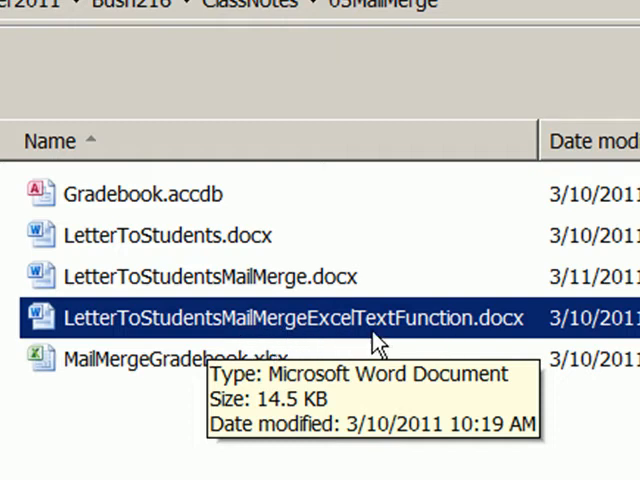
mouse_move(175, 243)
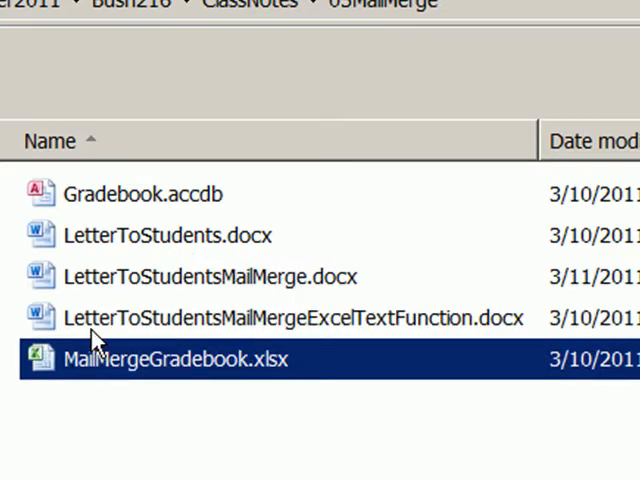
mouse_move(105, 375)
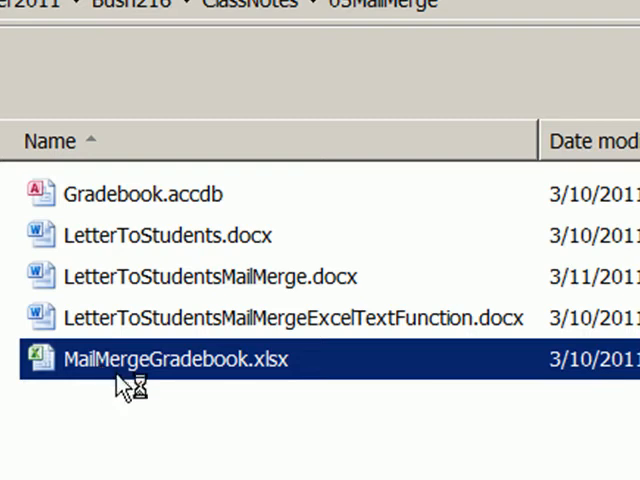
Open MailMergeGradebook.xlsx and inspect the scores on GradesEmail (2), such as 34.44 in C5.
double_click(175, 359)
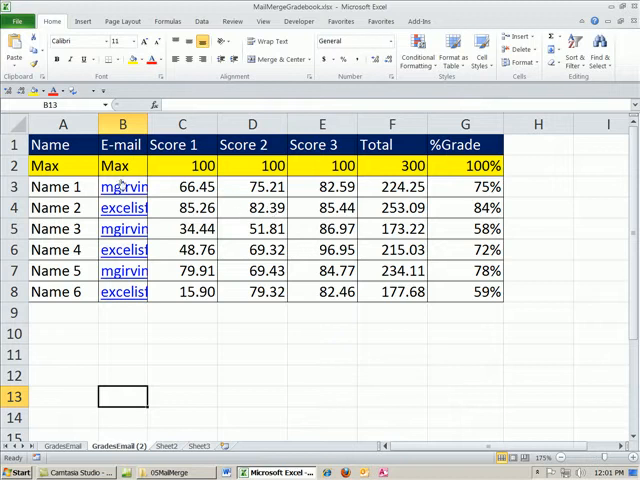
click(182, 124)
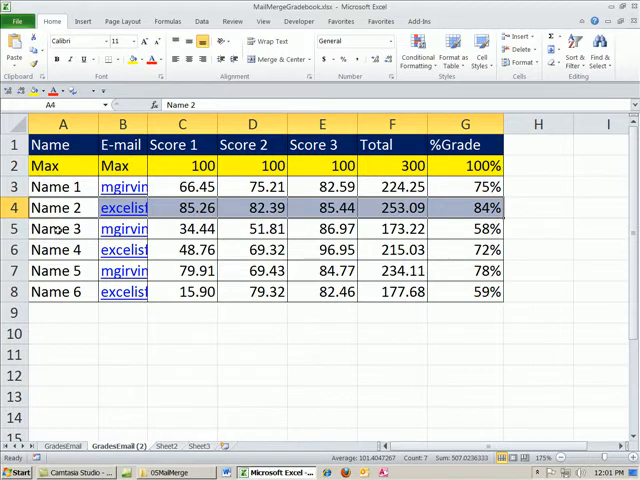
click(182, 229)
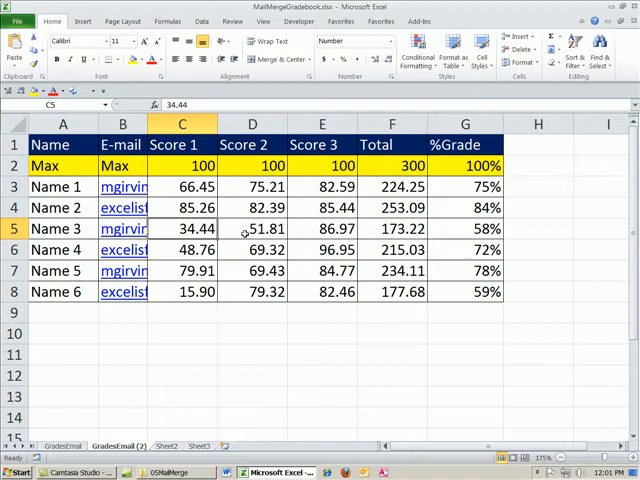
click(321, 228)
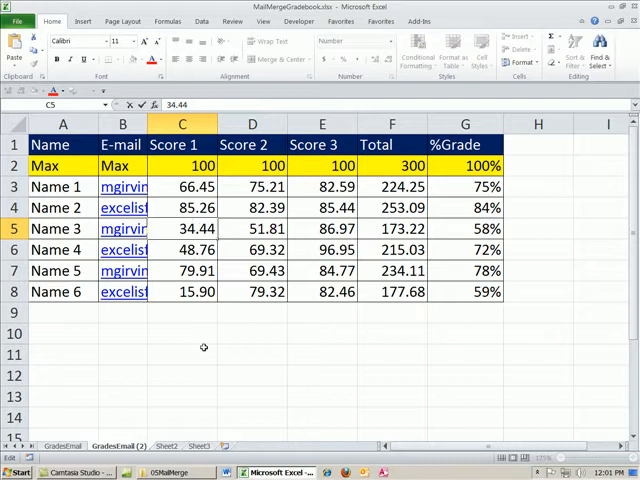
mouse_move(201, 341)
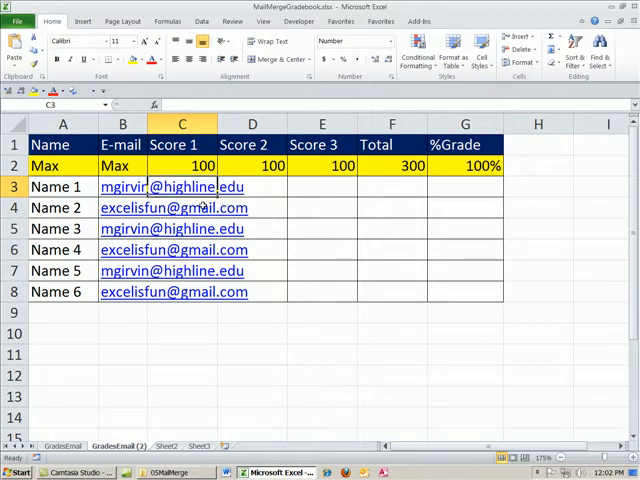
Enter =TEXT(GradesEmail!C3,"0.00") in C3 so Name 1's Score 1 shows 66.45.
text(=TEXT()
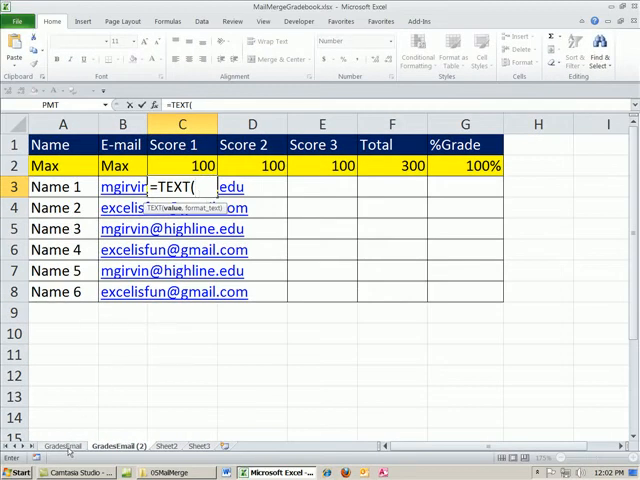
click(63, 446)
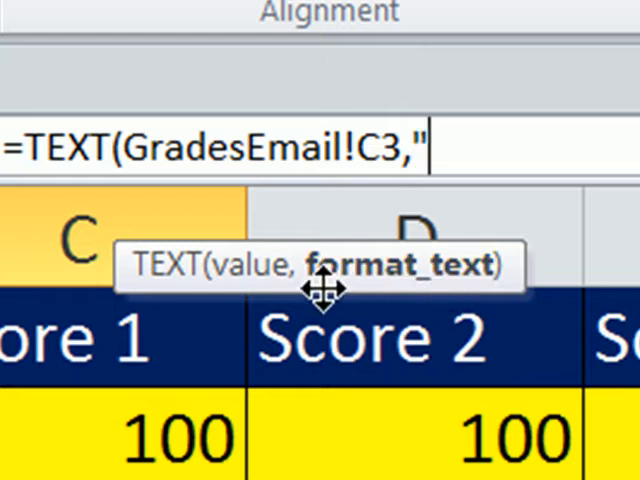
mouse_move(575, 425)
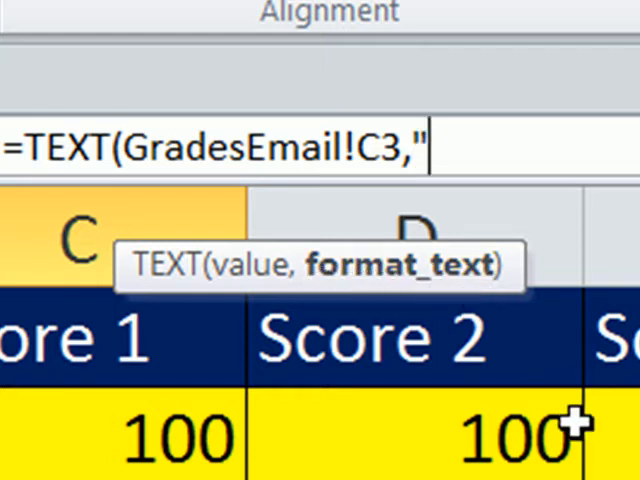
text(0.0)
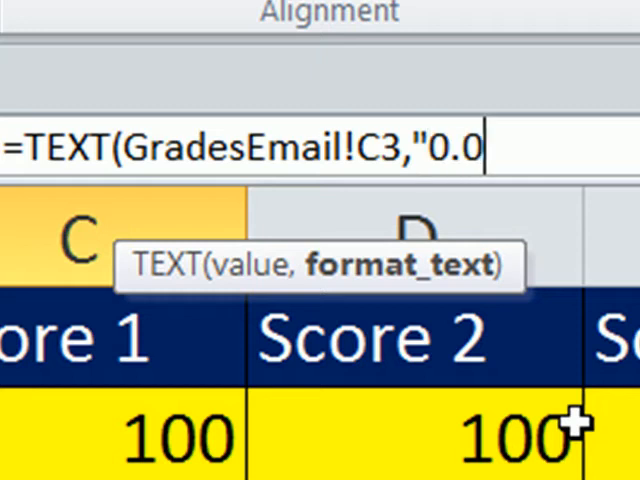
text(0")
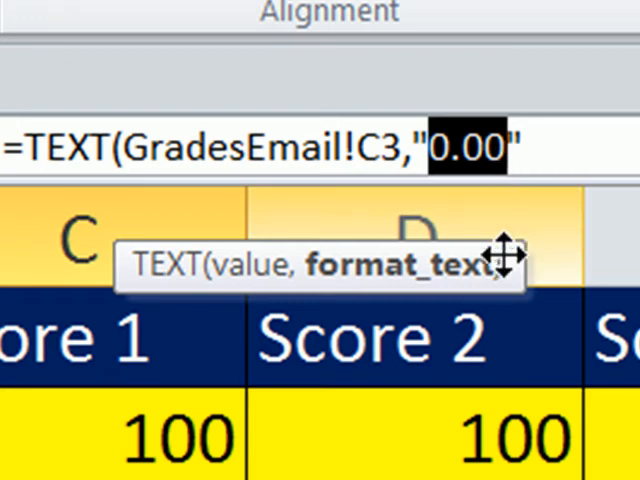
mouse_move(538, 195)
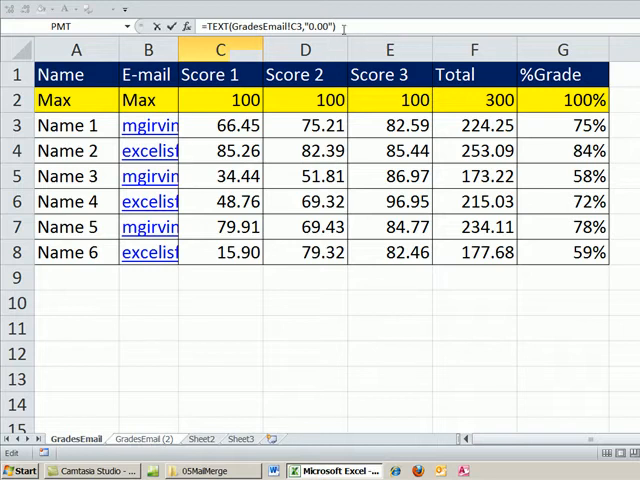
click(143, 438)
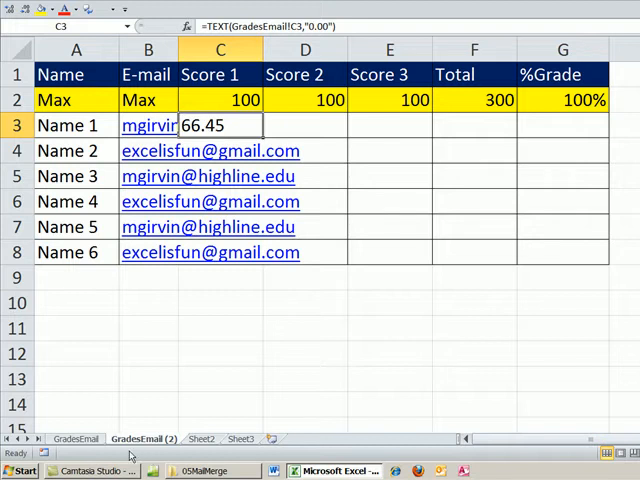
mouse_move(262, 137)
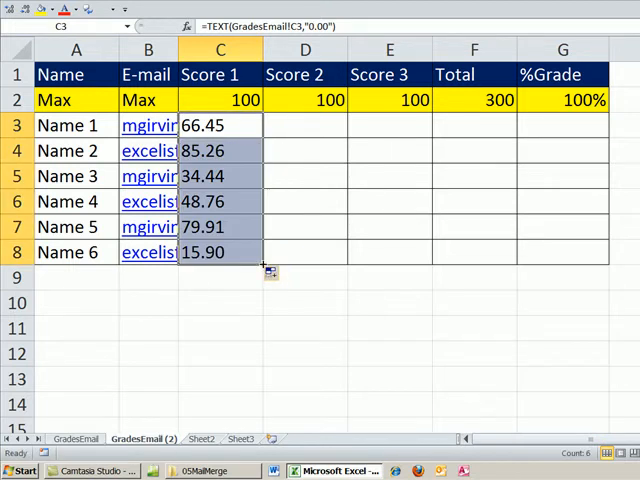
Fill the two-decimal TEXT formula from C3 down to row 8 and across to column F.
drag(259, 265, 519, 265)
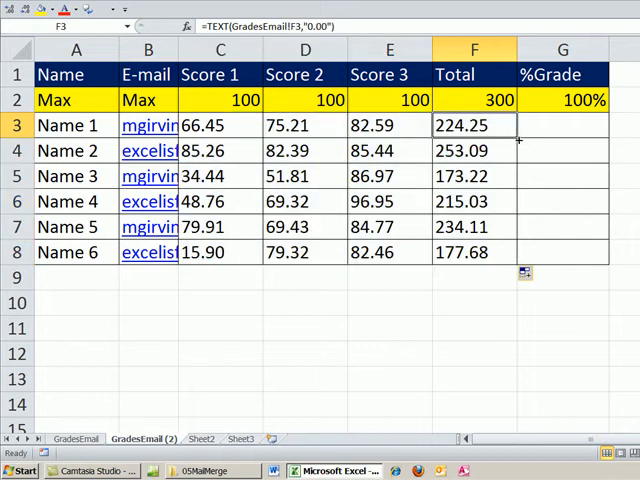
click(563, 125)
text(=TEXT(GradesEmail!G3,"0.00"))
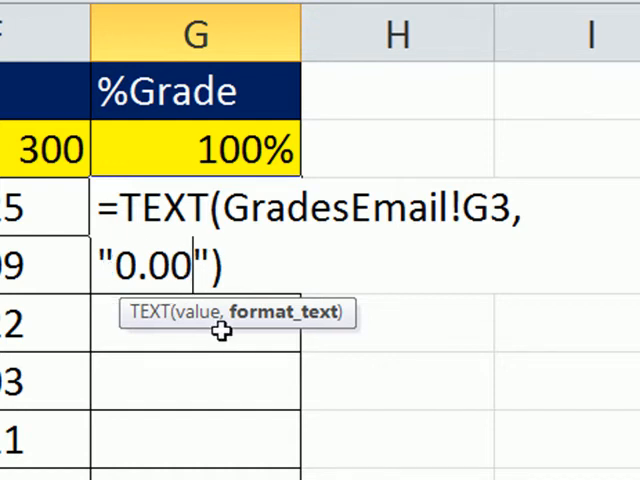
Commit the "0.00%" TEXT formula in G3 and fill it down through G8.
key(Enter)
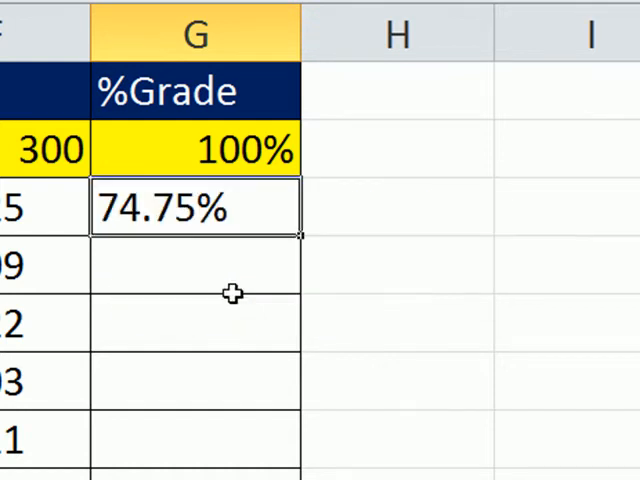
mouse_move(130, 210)
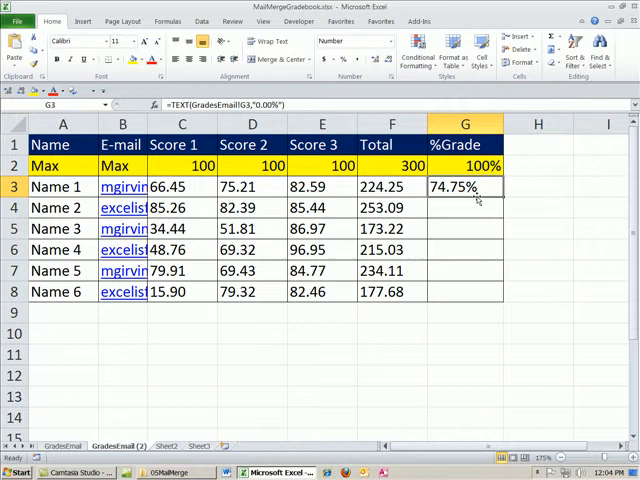
drag(478, 187, 478, 292)
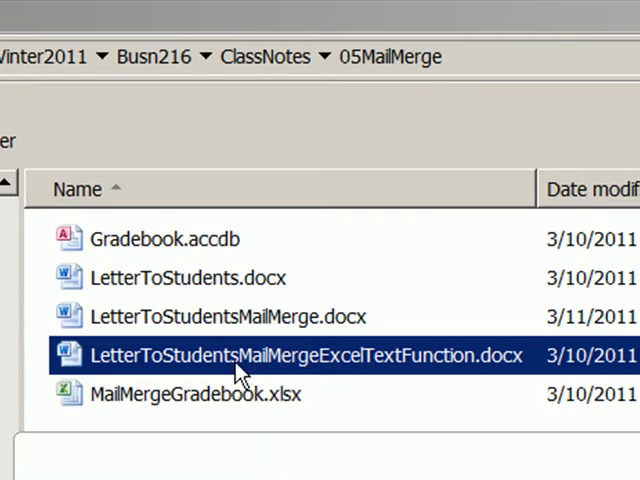
Open LetterToStudentsMailMergeExcelTextFunction.docx from 05MailMerge in Word.
double_click(307, 356)
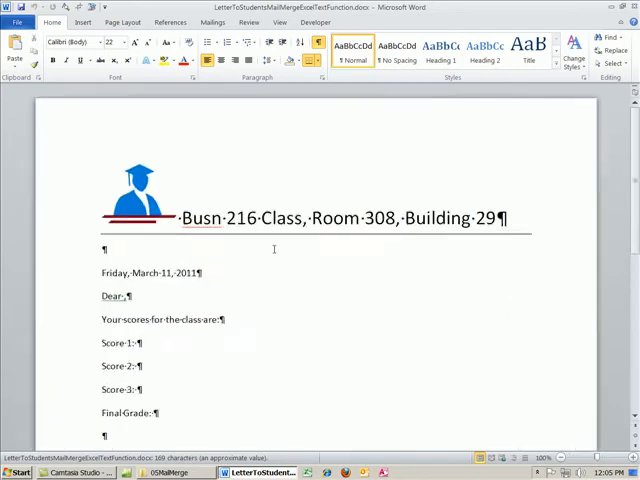
scroll(down, 3)
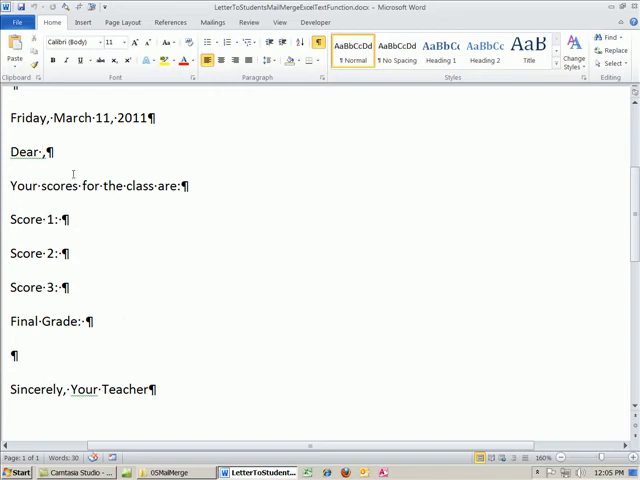
mouse_move(116, 376)
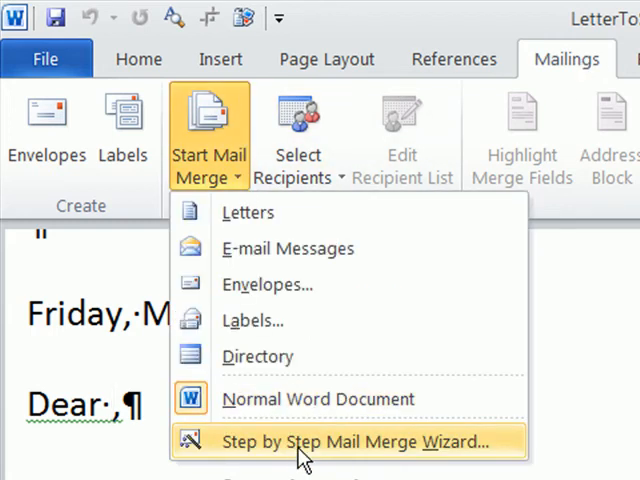
Run the Letters mail merge wizard on the current document, browsing 05MailMerge for an existing list.
click(349, 441)
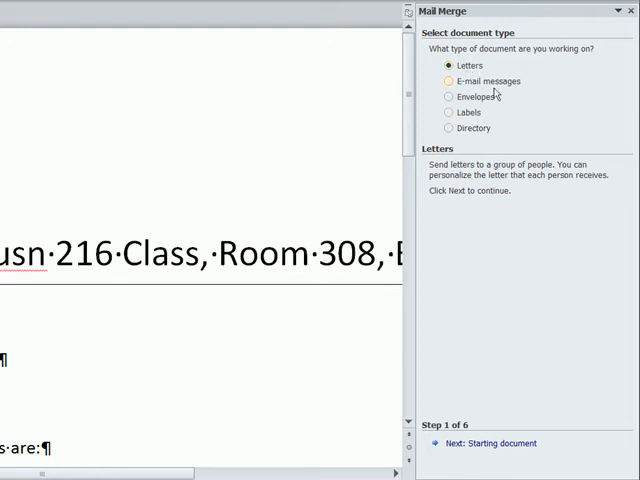
click(486, 443)
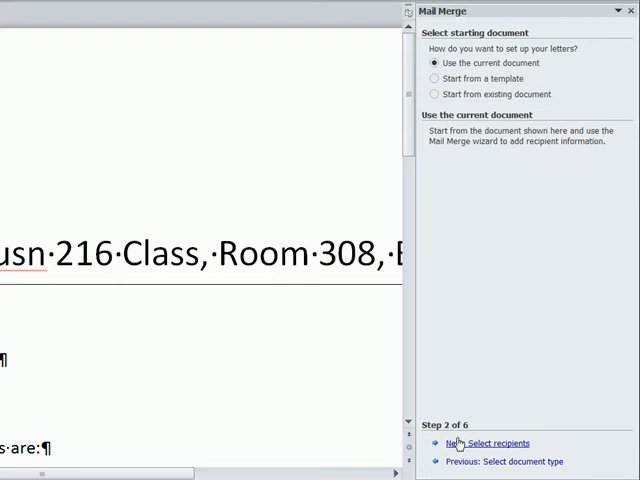
click(496, 443)
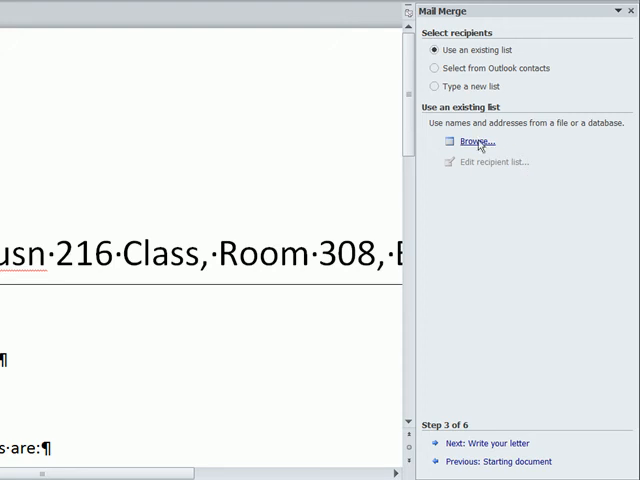
click(476, 139)
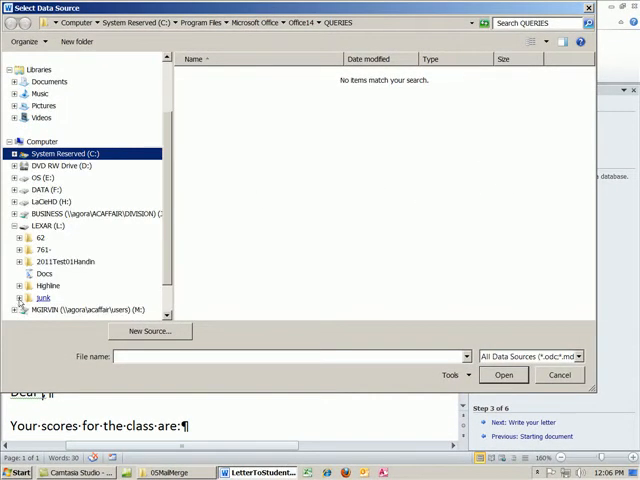
click(25, 237)
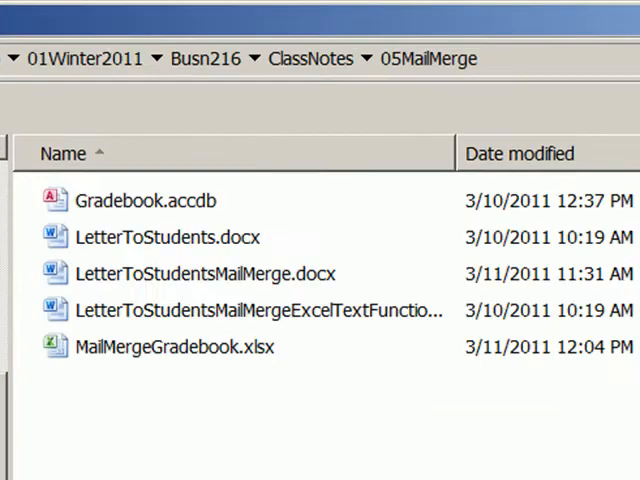
mouse_move(210, 360)
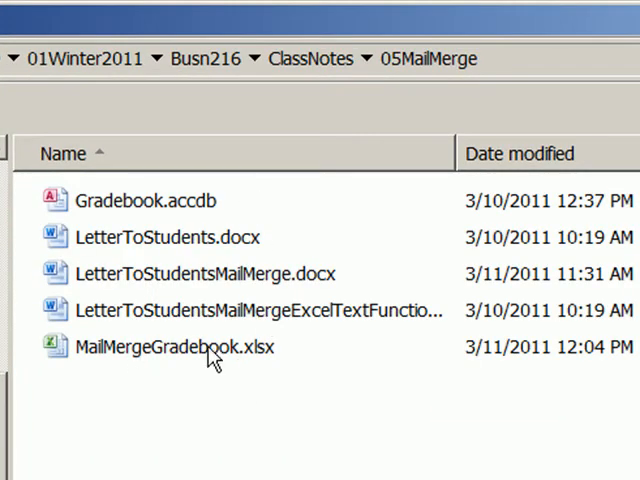
Select MailMergeGradebook.xlsx as the recipient data source.
click(174, 347)
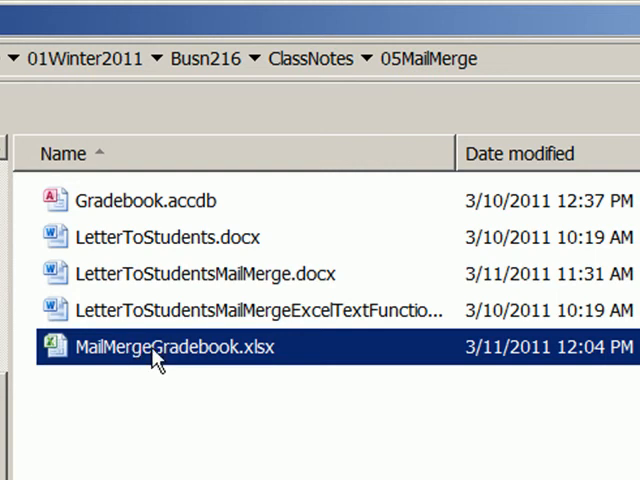
mouse_move(185, 368)
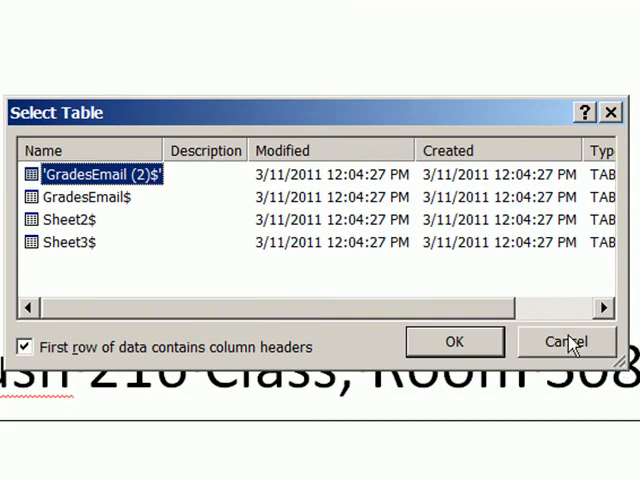
mouse_move(252, 95)
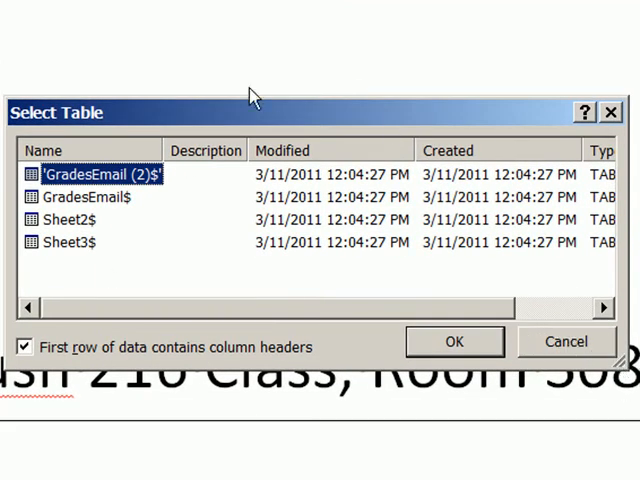
mouse_move(133, 193)
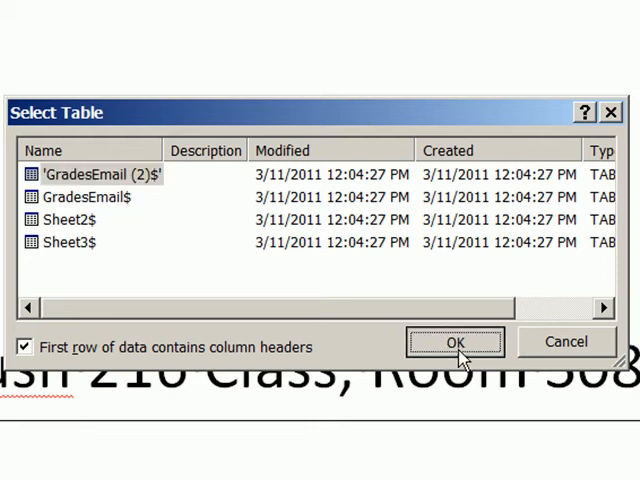
Confirm the GradesEmail (2) table, loading the six students and Max row as recipients.
click(456, 342)
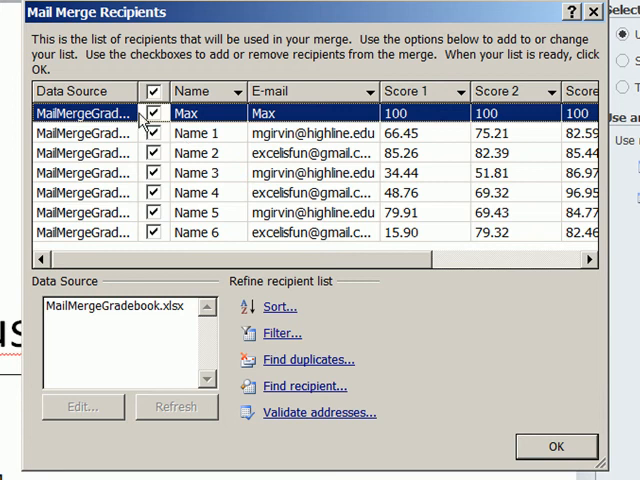
mouse_move(440, 133)
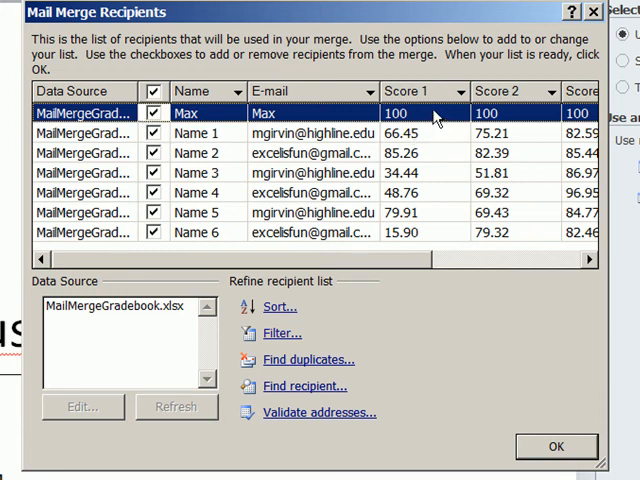
mouse_move(432, 126)
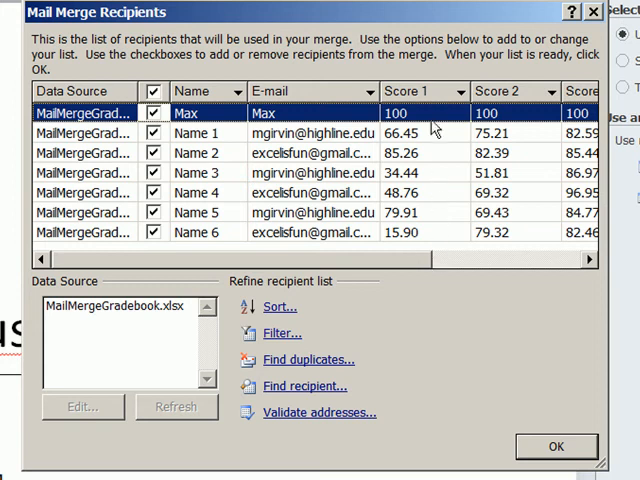
mouse_move(432, 133)
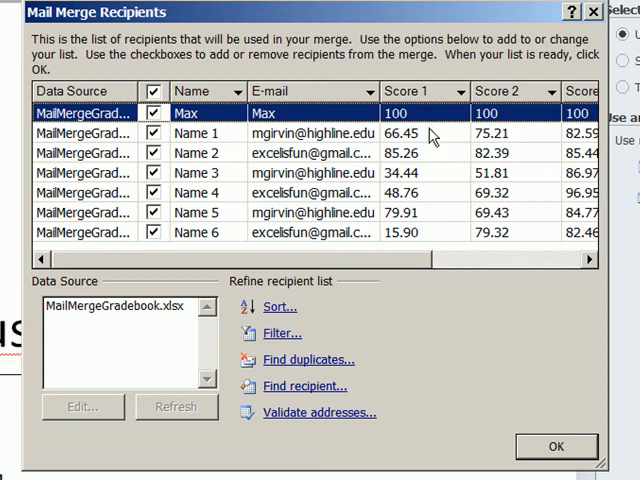
mouse_move(425, 140)
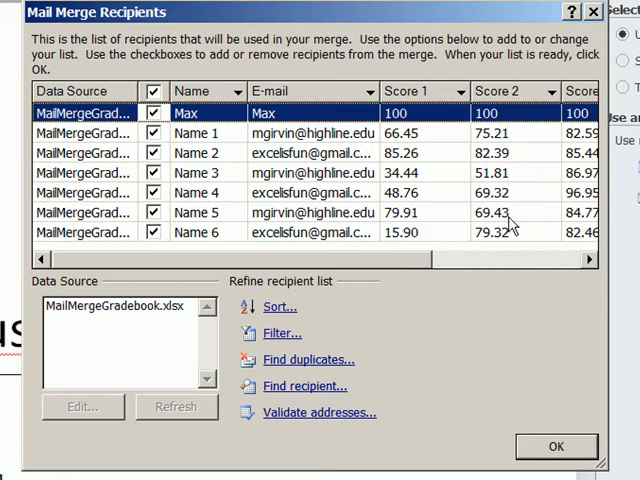
mouse_move(509, 237)
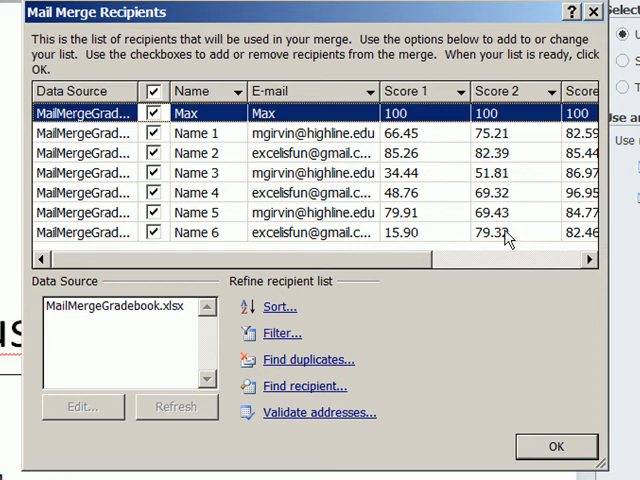
mouse_move(180, 130)
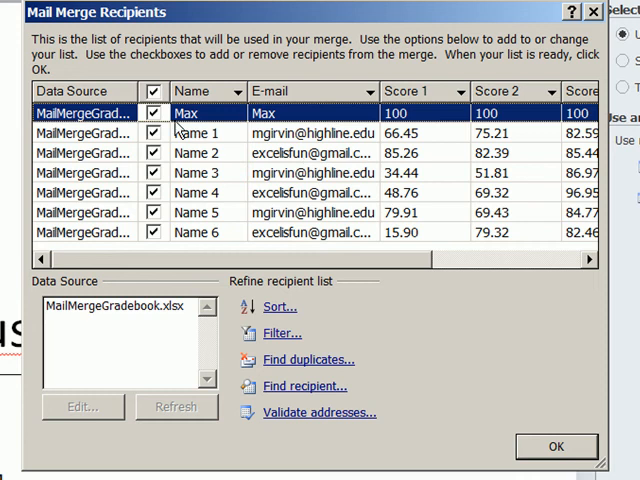
click(153, 112)
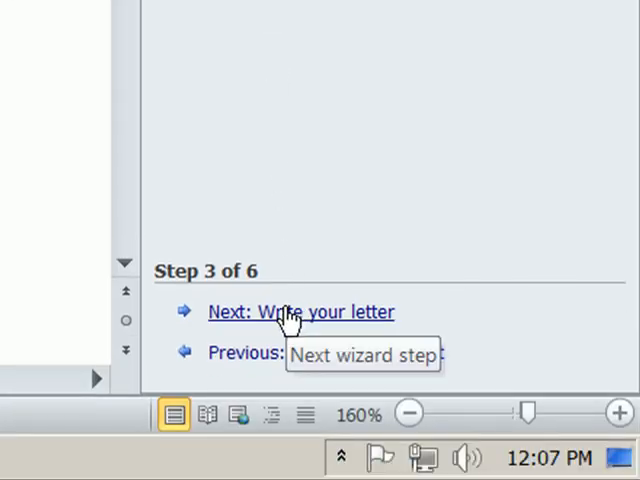
Move to writing the letter and insert «Name» after Dear and Score 1 after its label.
click(300, 312)
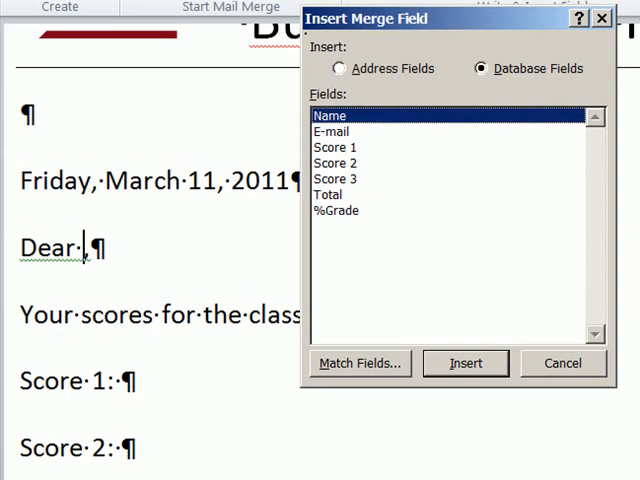
click(465, 363)
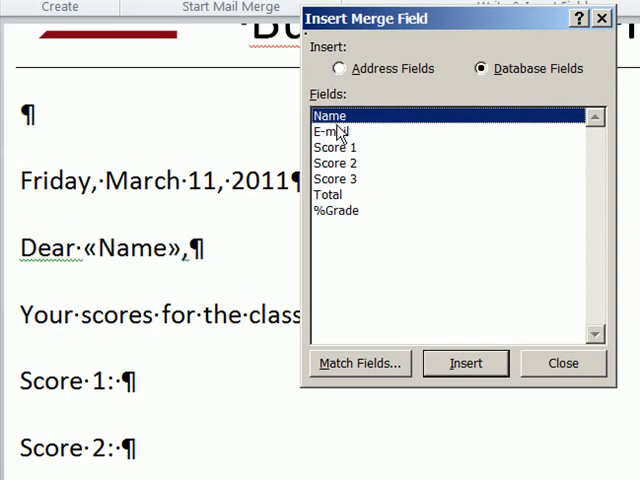
click(562, 363)
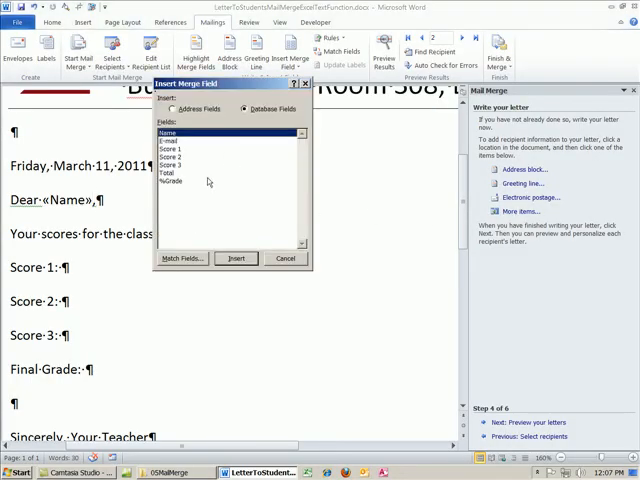
click(286, 258)
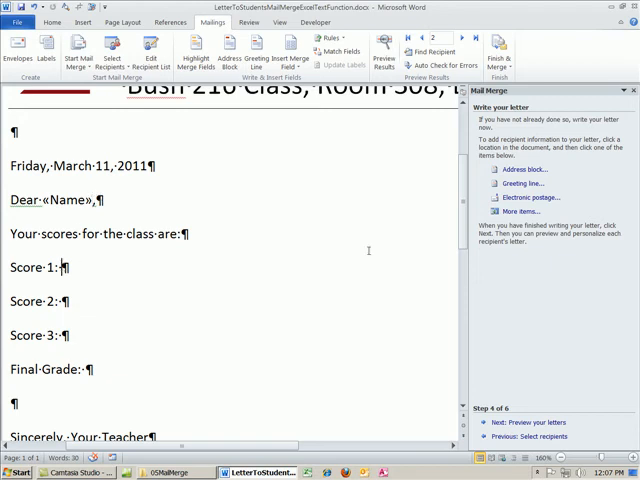
click(265, 48)
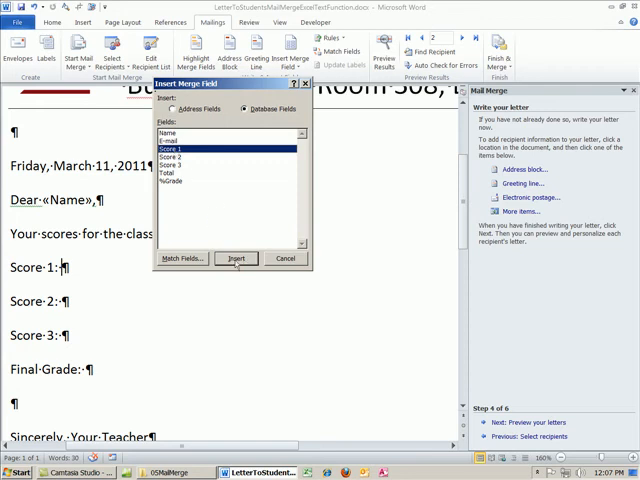
click(236, 258)
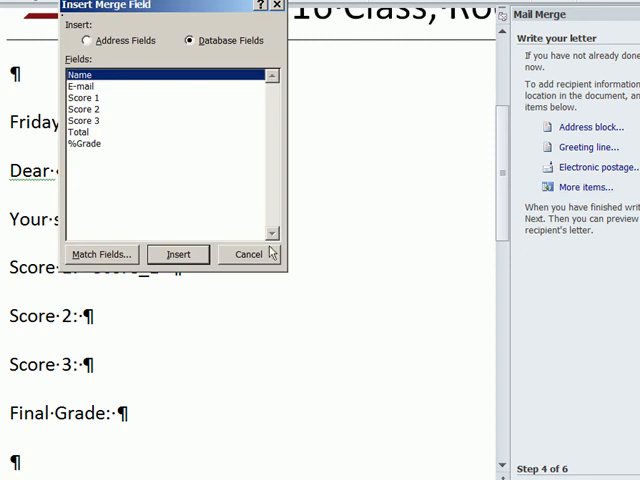
Insert Score 2, Score 3 and %Grade fields after their labels, then close the field list.
click(177, 254)
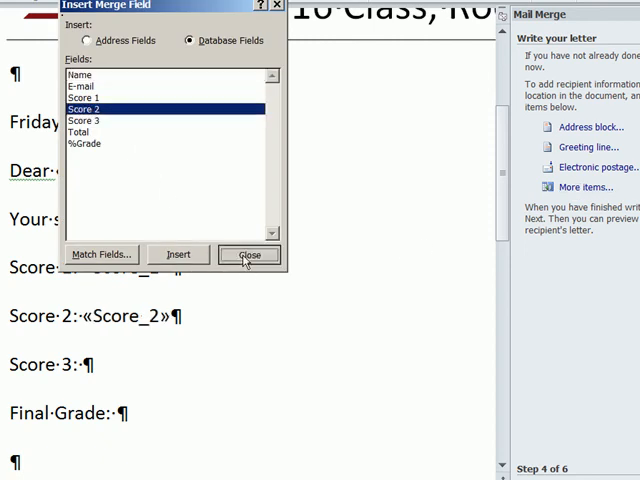
click(249, 254)
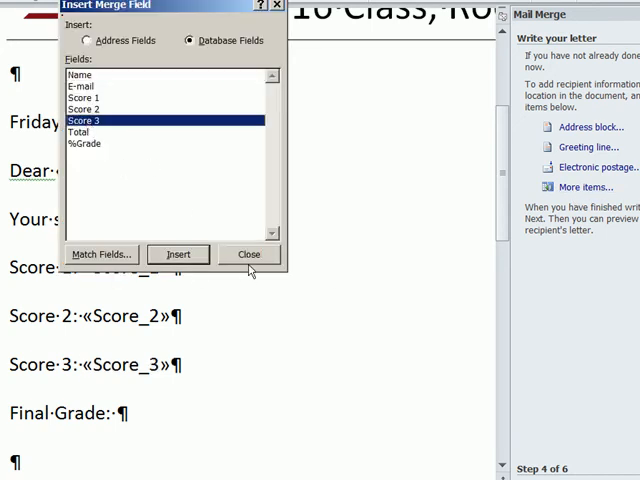
click(250, 253)
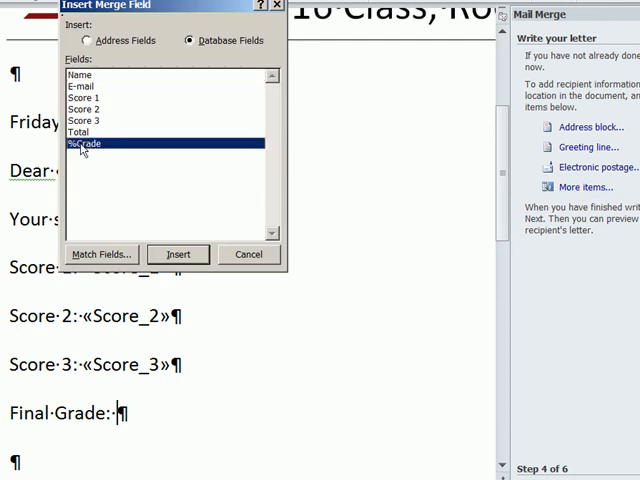
click(177, 253)
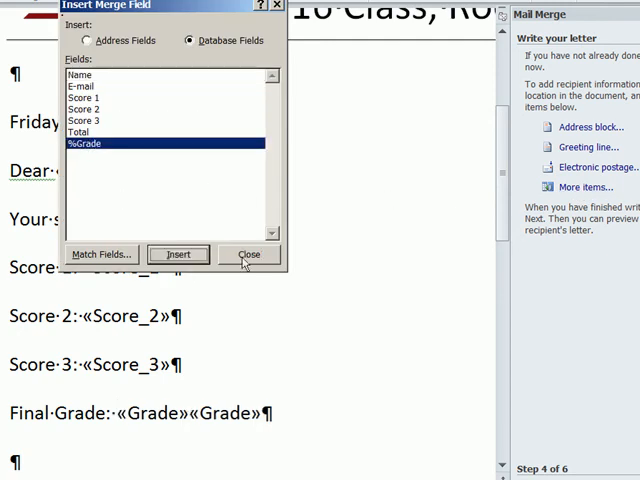
click(250, 254)
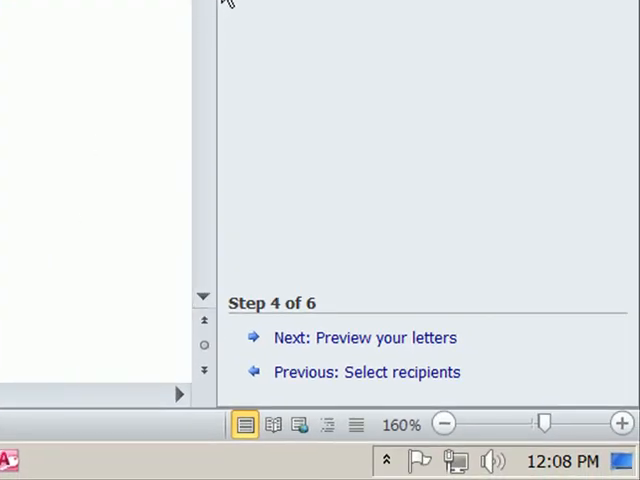
mouse_move(350, 350)
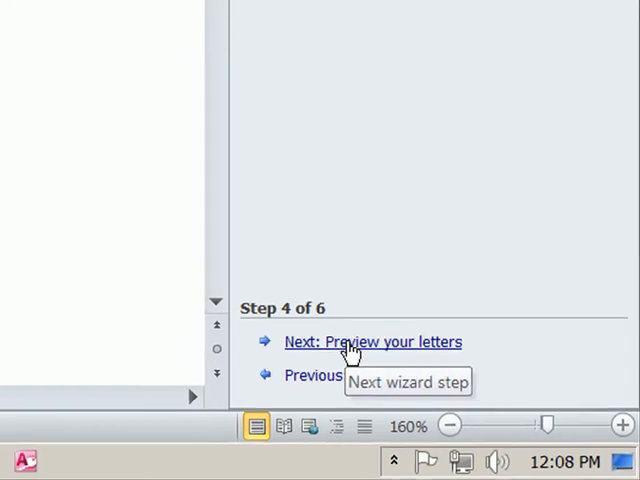
Preview the merged letters, browsing to recipients like Name 3 with 34.44 and 57.74%.
click(372, 341)
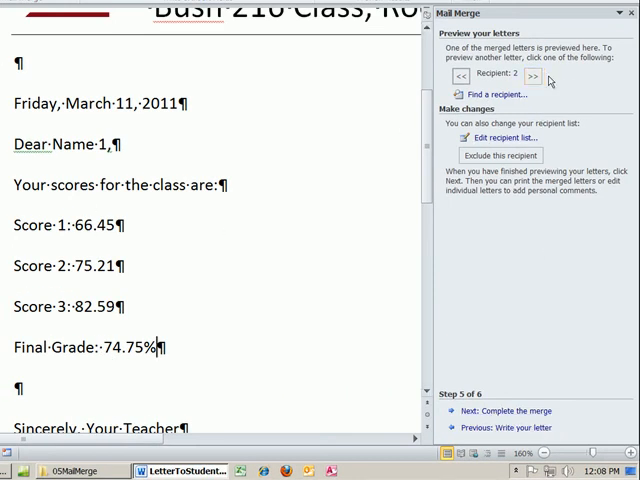
click(532, 76)
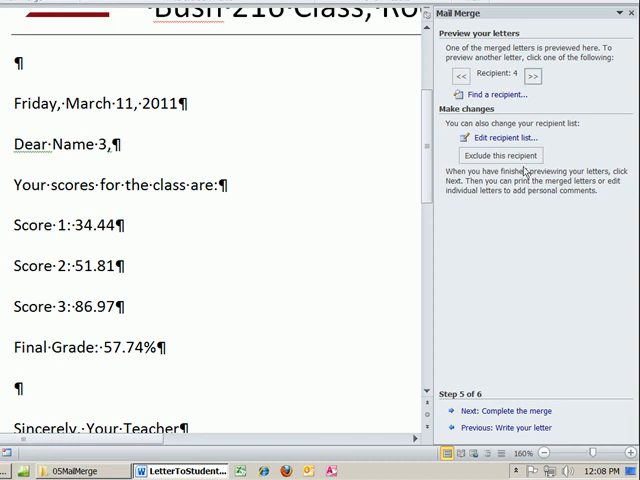
mouse_move(452, 400)
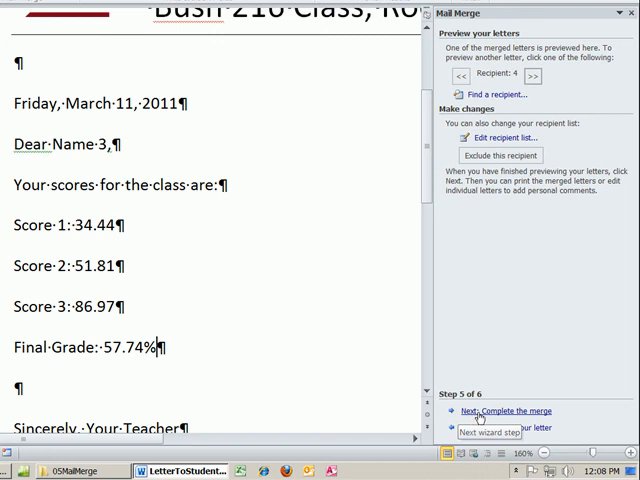
click(505, 411)
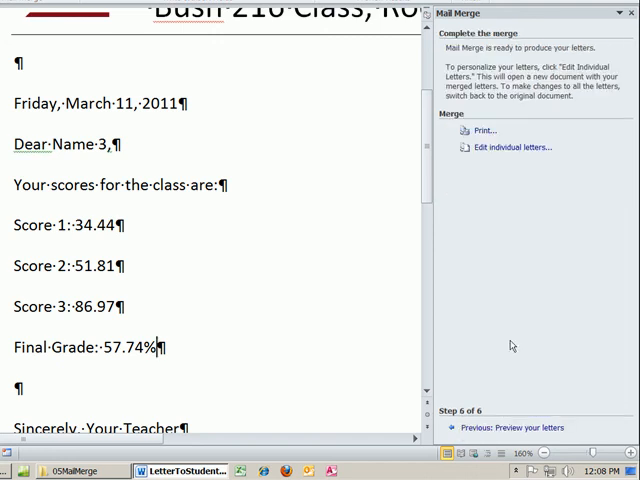
mouse_move(475, 131)
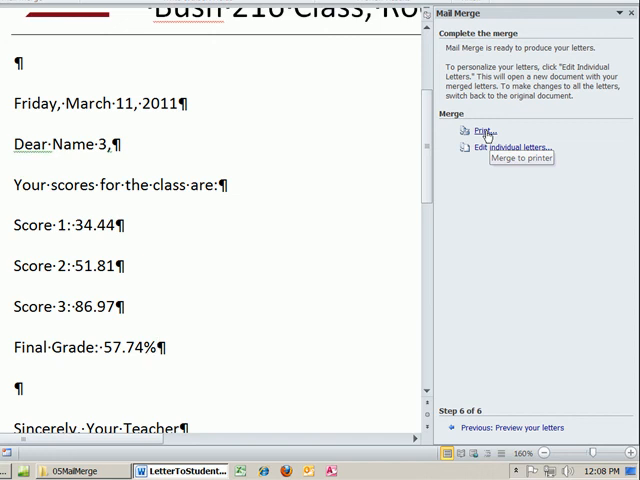
Merge all records to the printer and choose the 29330 LJ 8150 printer.
click(478, 131)
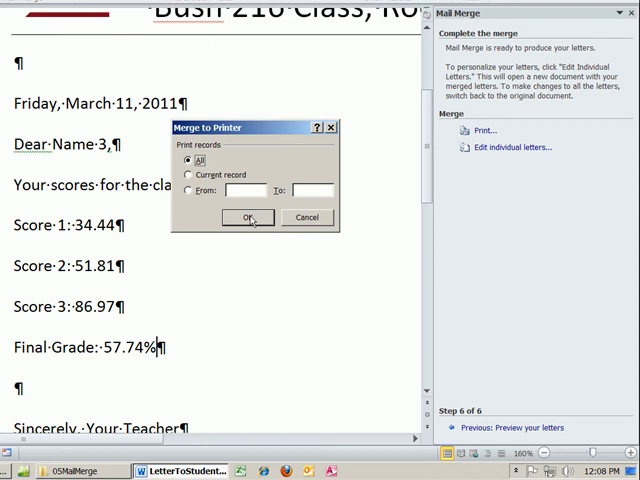
click(251, 217)
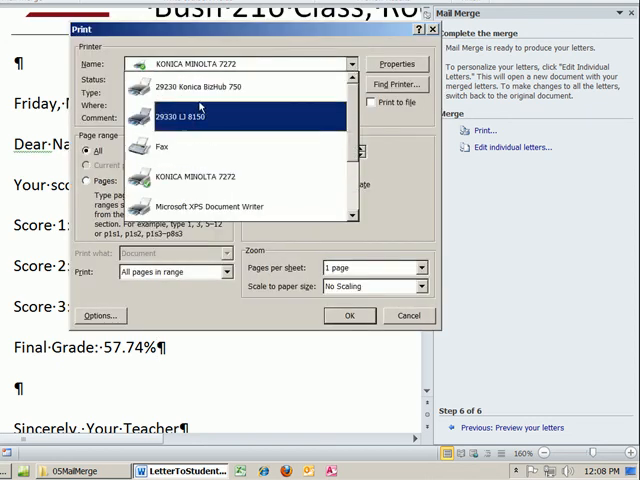
click(200, 116)
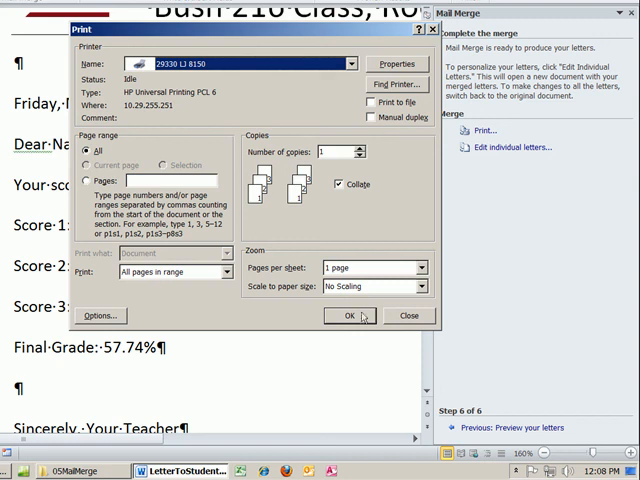
mouse_move(353, 312)
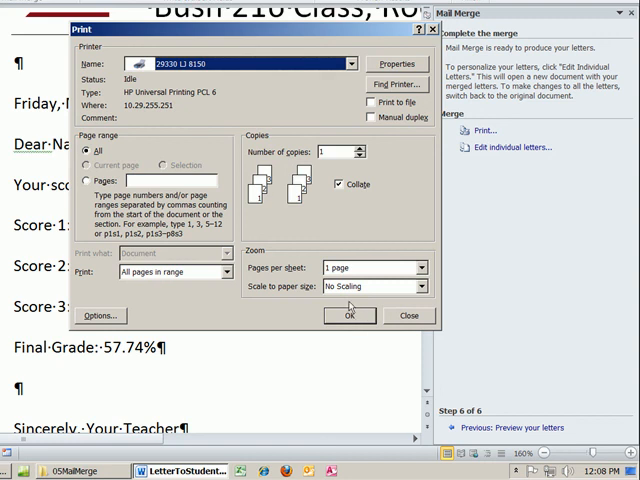